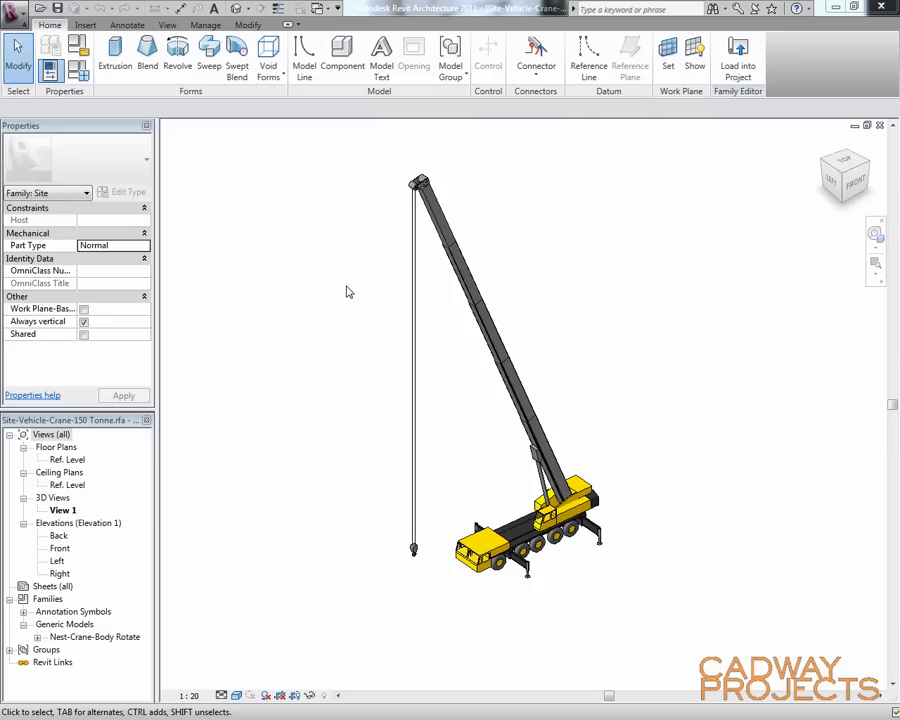
{"action": "mouse_move", "coordinate": [350, 308]}
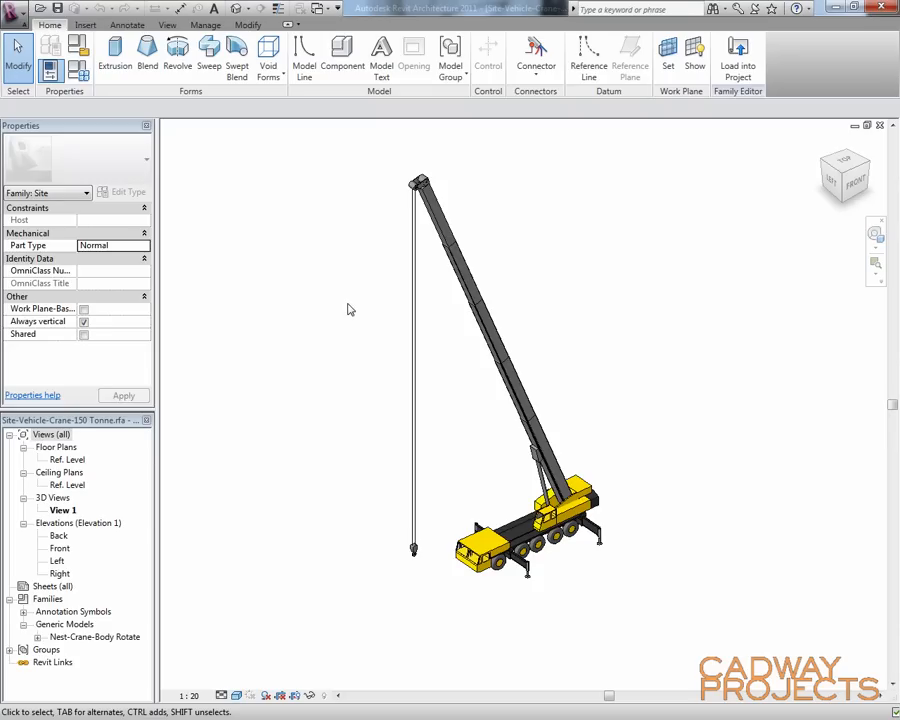
{"action": "mouse_move", "coordinate": [672, 560]}
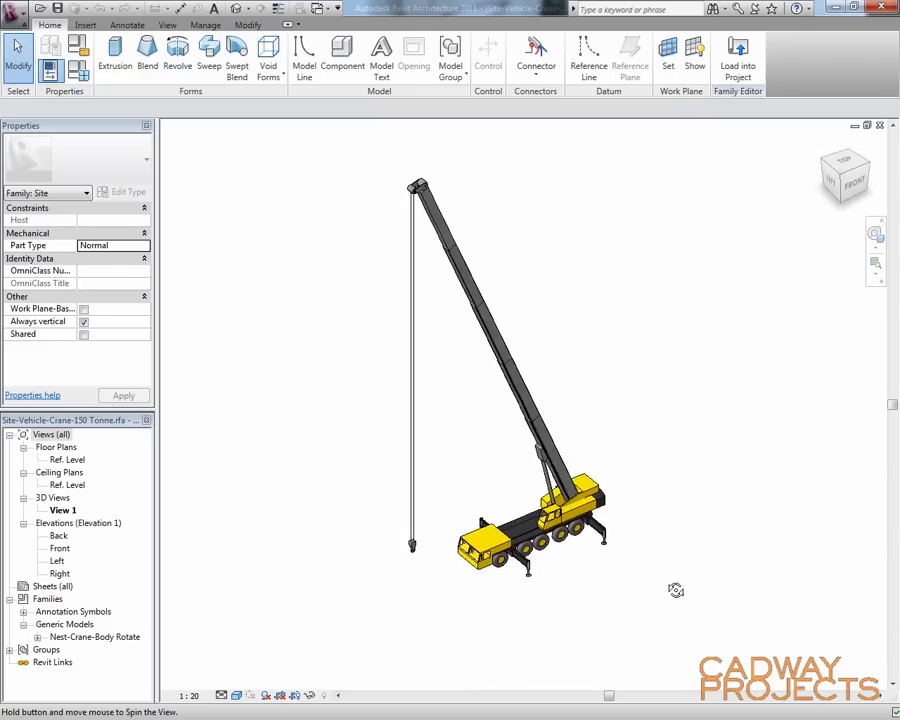
Orbit the crane, then reposition the Family Types parameter list so the crane stays visible beside it
{"action": "left_click_drag", "start_coordinate": [676, 590], "coordinate": [680, 588]}
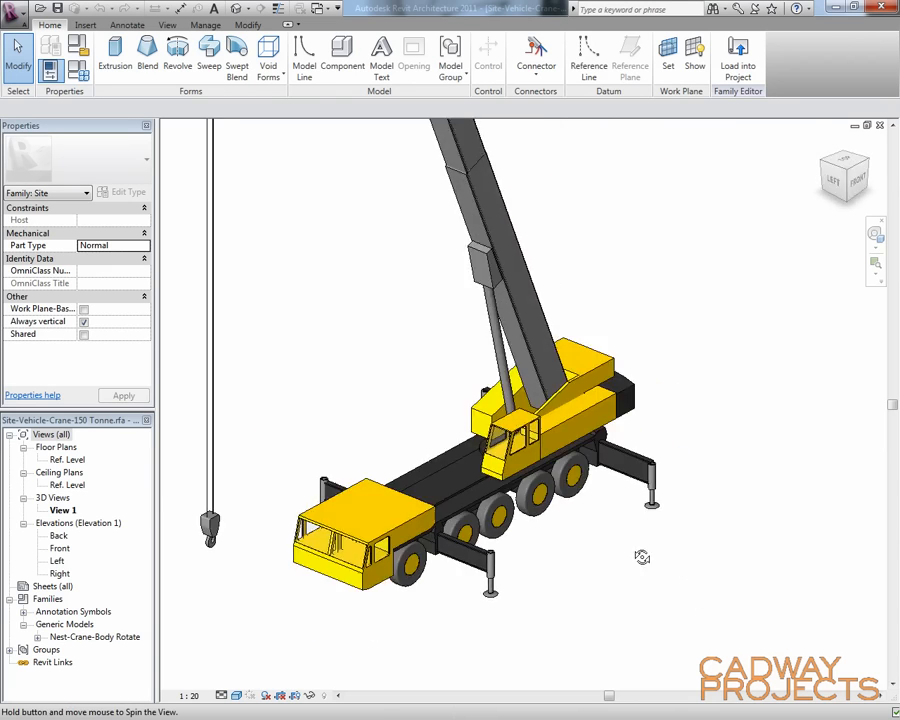
{"action": "left_click_drag", "start_coordinate": [642, 556], "coordinate": [552, 540]}
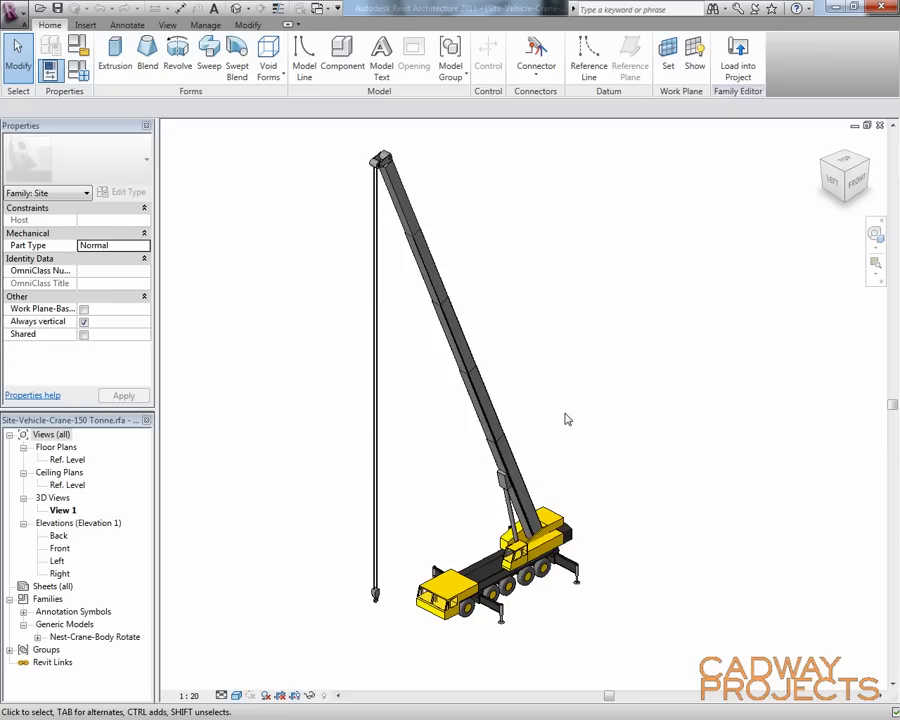
{"action": "mouse_move", "coordinate": [568, 400]}
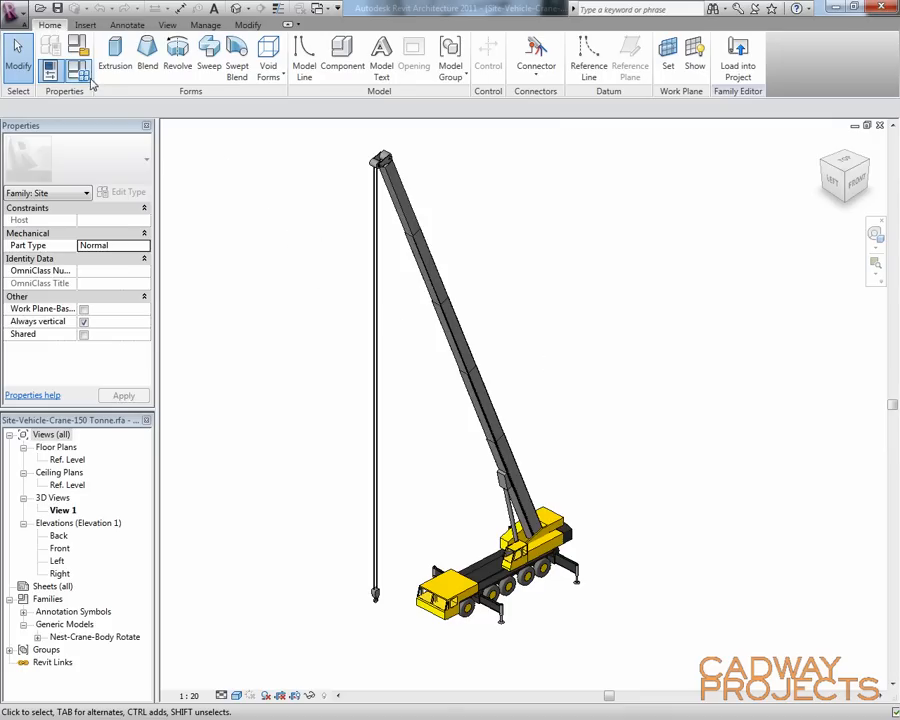
{"action": "mouse_move", "coordinate": [80, 72]}
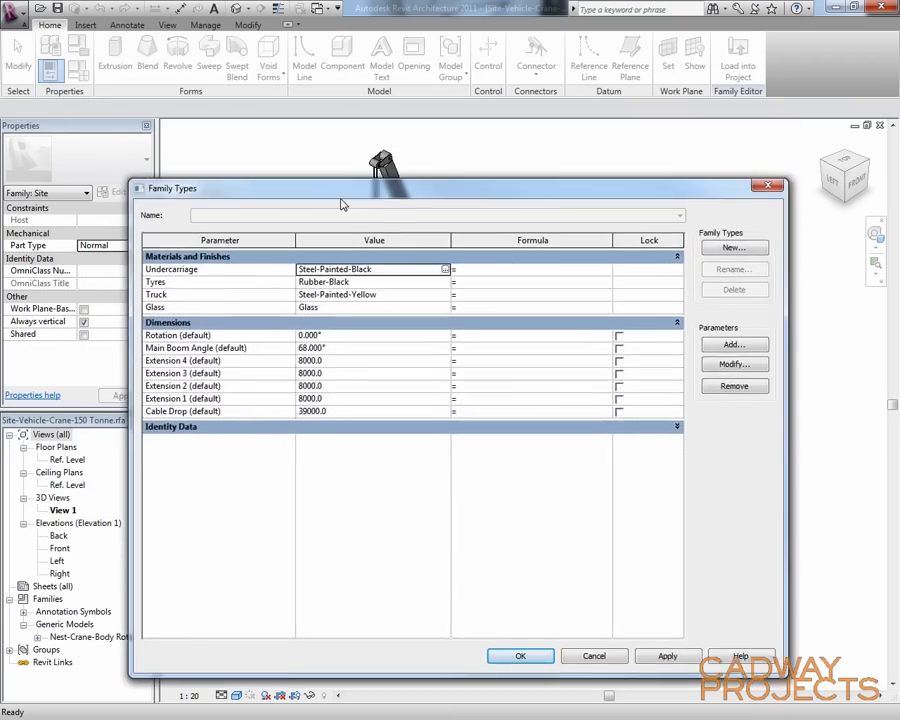
{"action": "left_click_drag", "start_coordinate": [340, 188], "coordinate": [292, 576]}
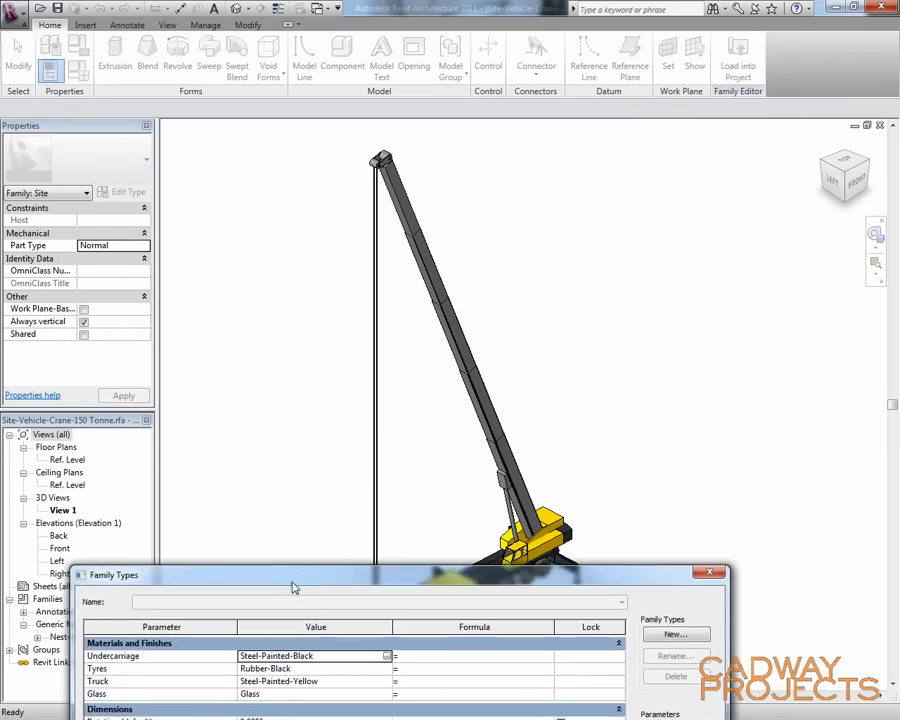
{"action": "left_click_drag", "start_coordinate": [290, 574], "coordinate": [342, 628]}
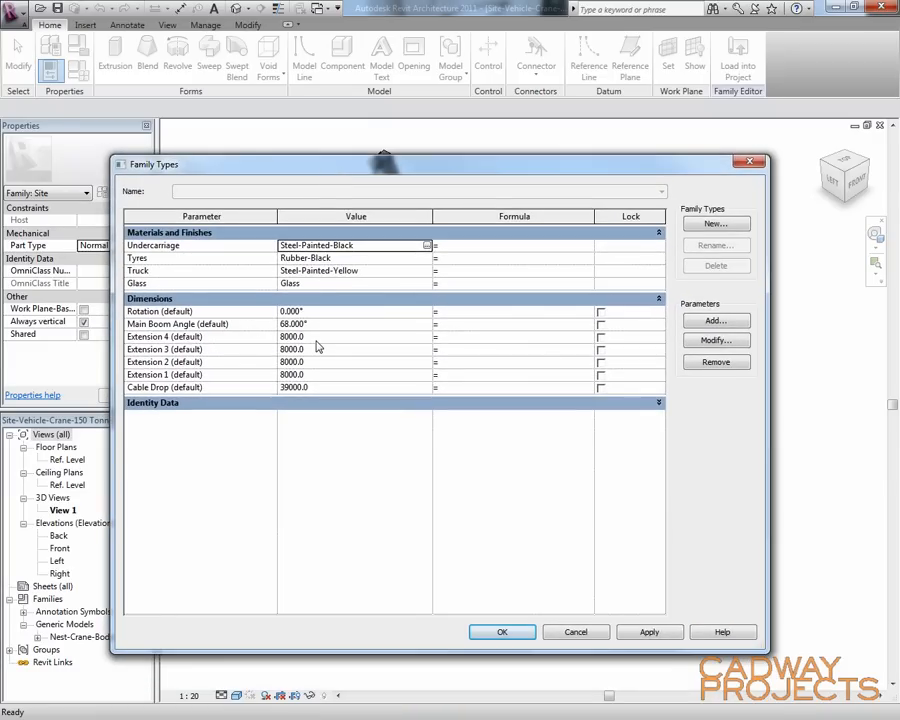
{"action": "mouse_move", "coordinate": [350, 332]}
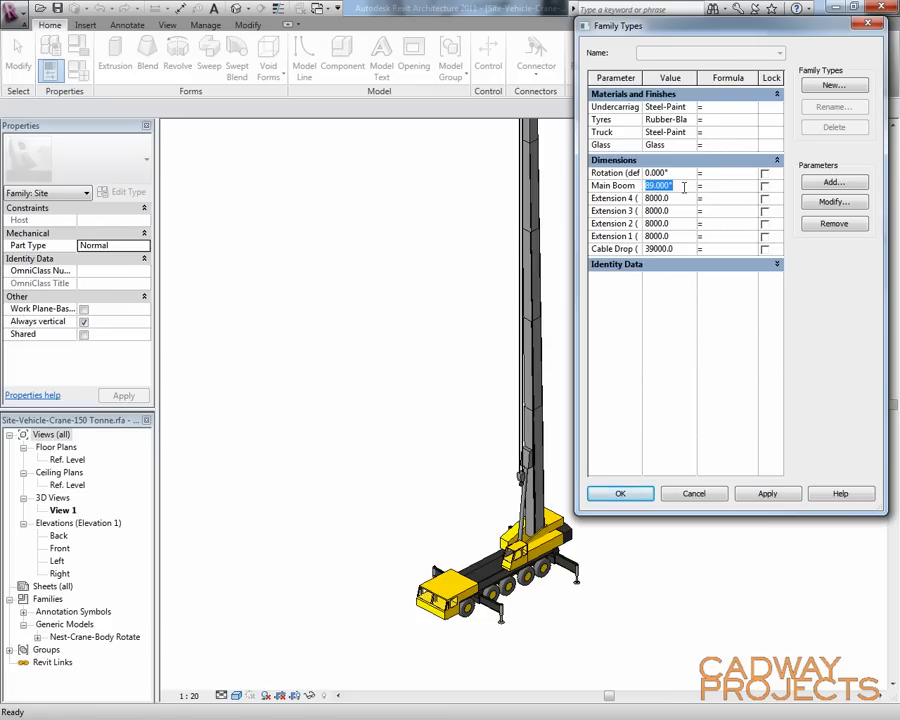
{"action": "mouse_move", "coordinate": [680, 252]}
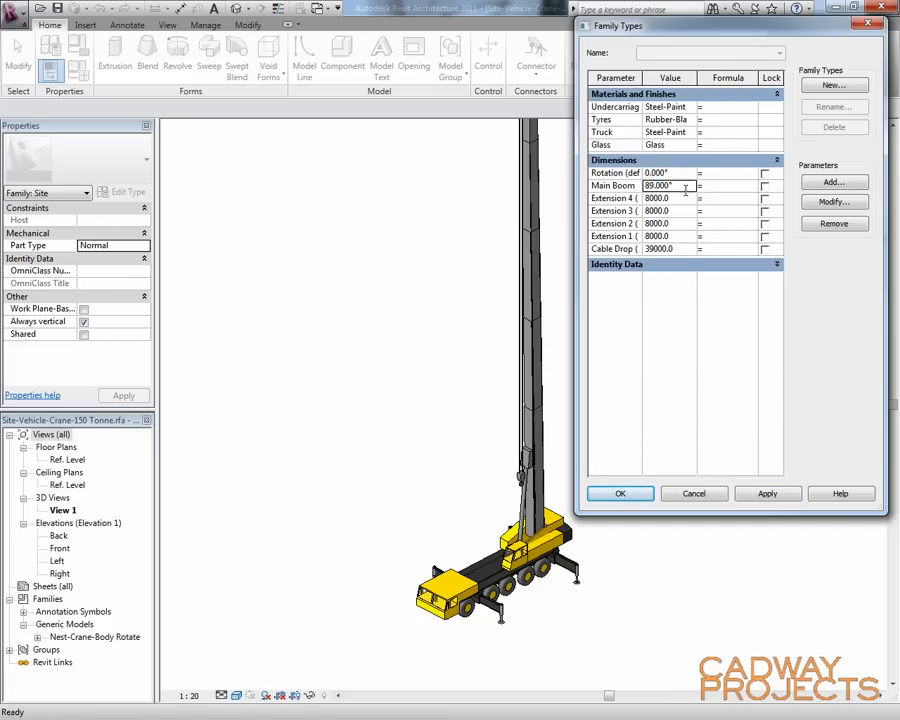
Apply a Main Boom Angle of 75°, then enter 120° for the crane body Rotation
{"action": "type", "text": "75"}
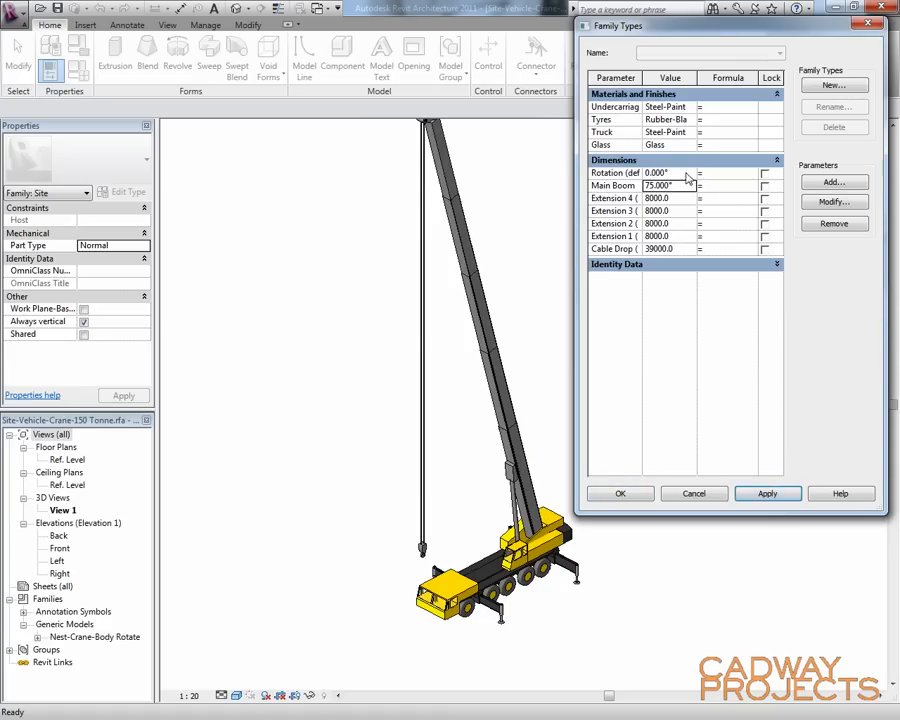
{"action": "left_click", "coordinate": [668, 172]}
{"action": "type", "text": "45.000"}
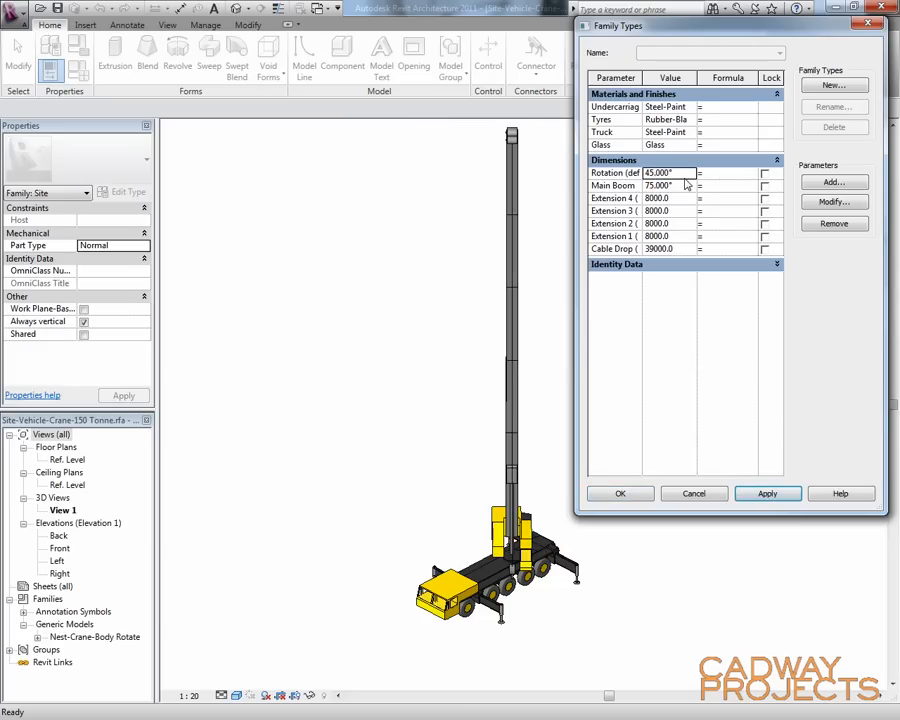
{"action": "type", "text": "120"}
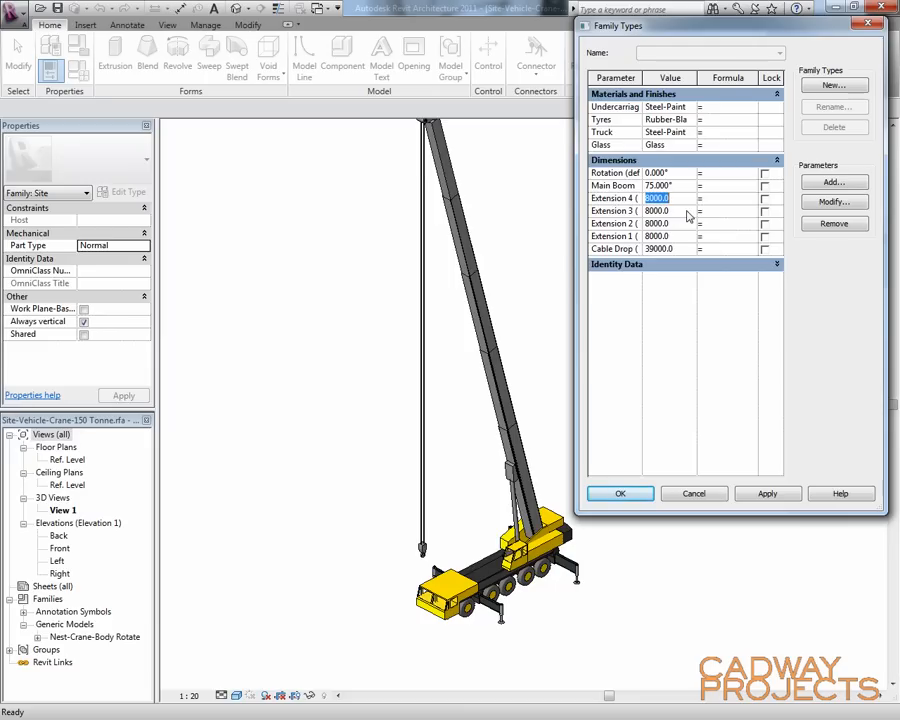
Set the boom extensions to 200 and Cable Drop to 3000, then accept the new dimensions
{"action": "type", "text": "20"}
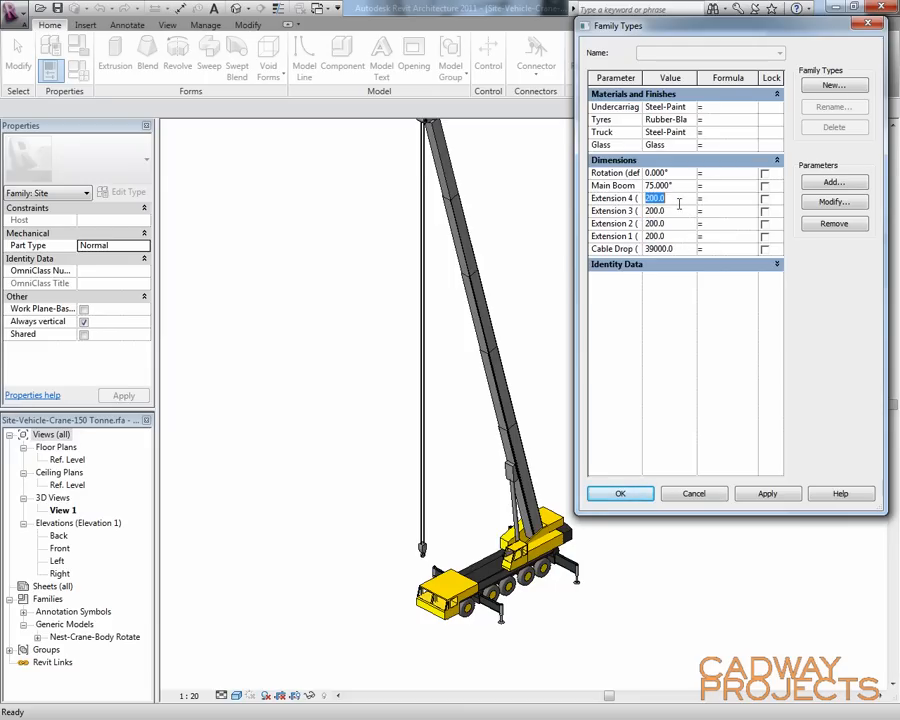
{"action": "mouse_move", "coordinate": [678, 236]}
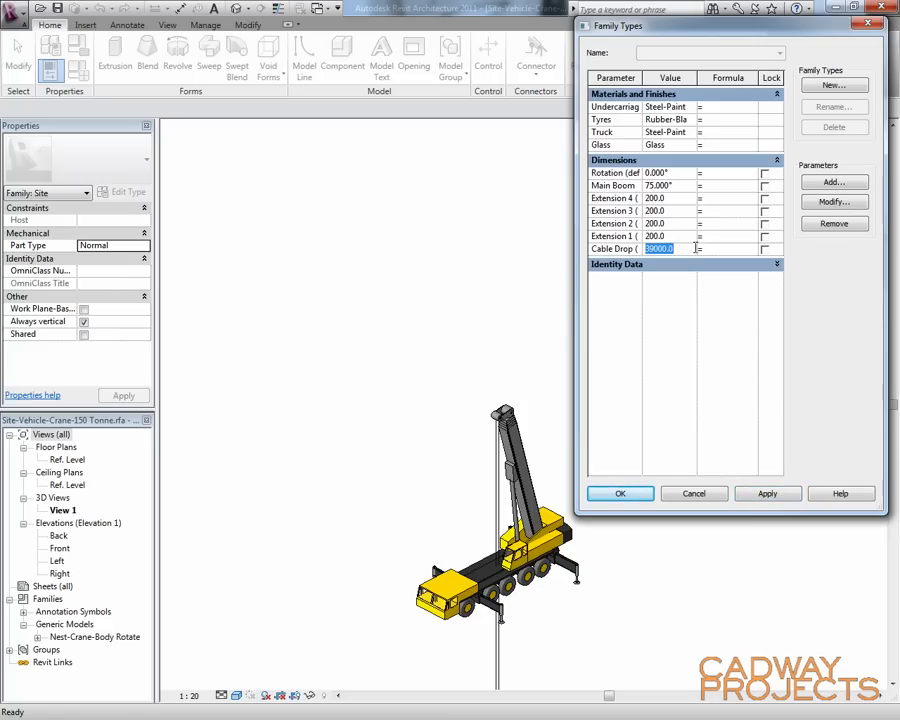
{"action": "type", "text": "30"}
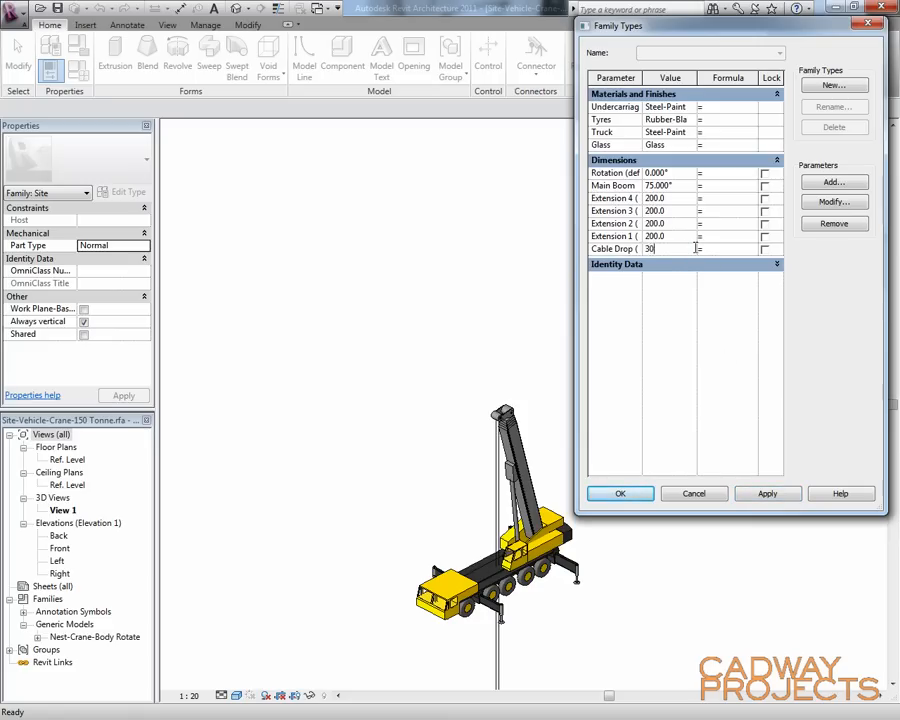
{"action": "type", "text": "3000.0"}
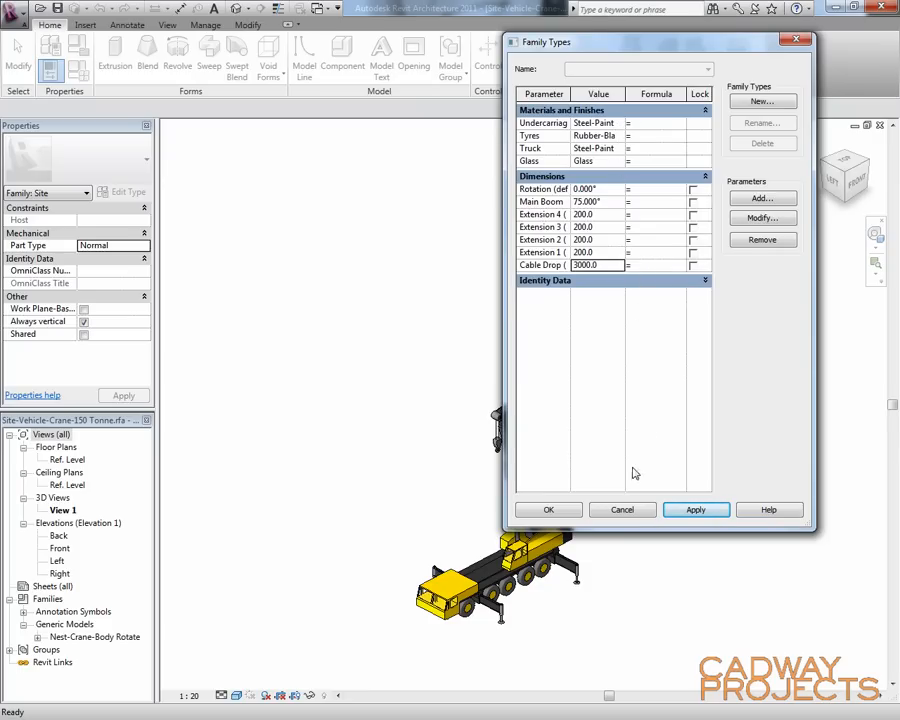
{"action": "left_click", "coordinate": [548, 510]}
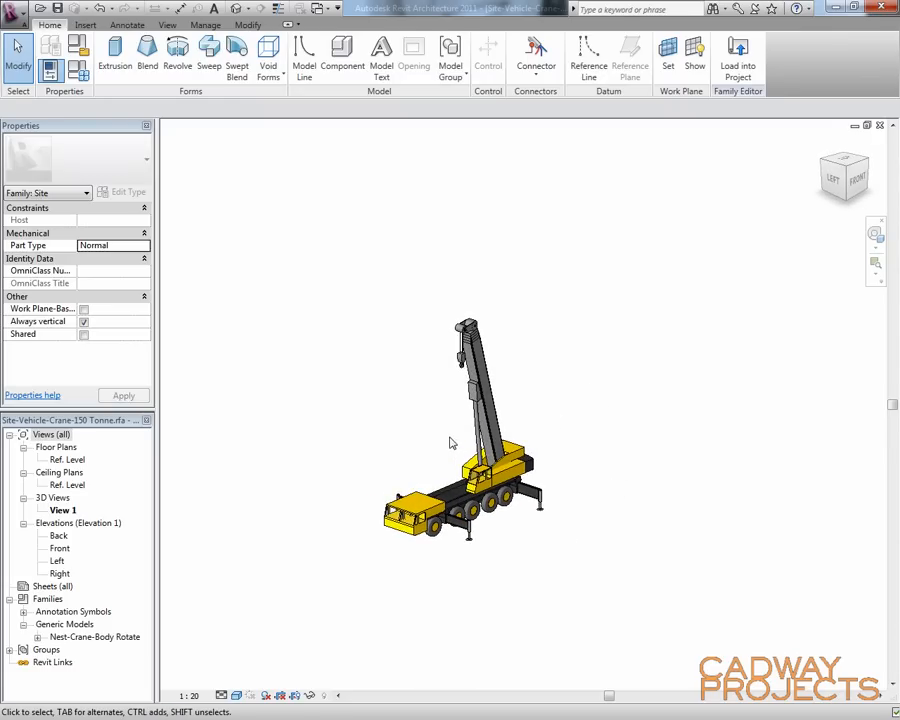
{"action": "mouse_move", "coordinate": [444, 432]}
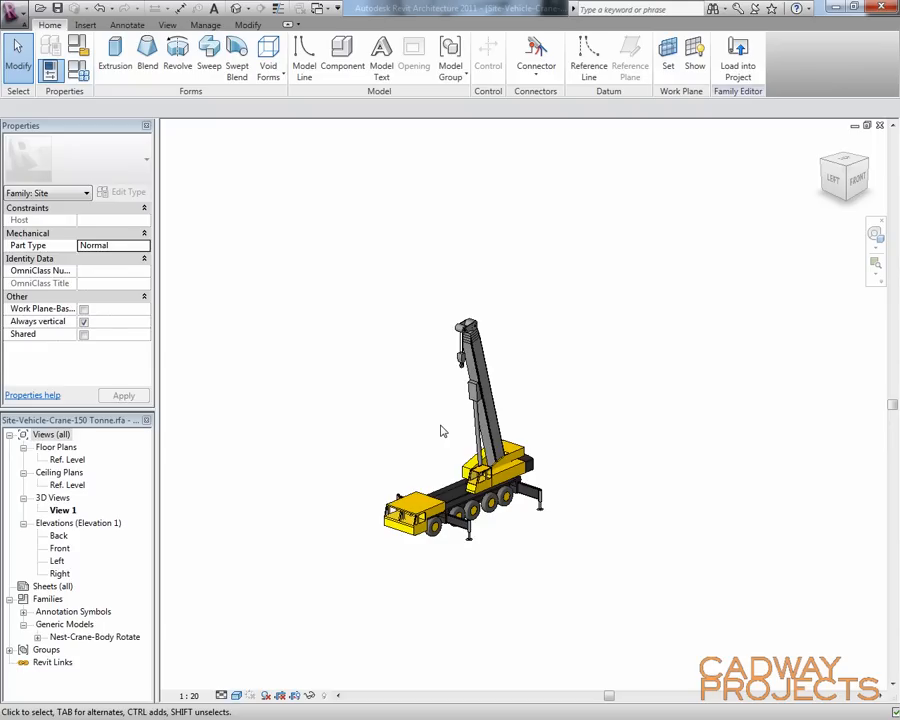
{"action": "mouse_move", "coordinate": [552, 418]}
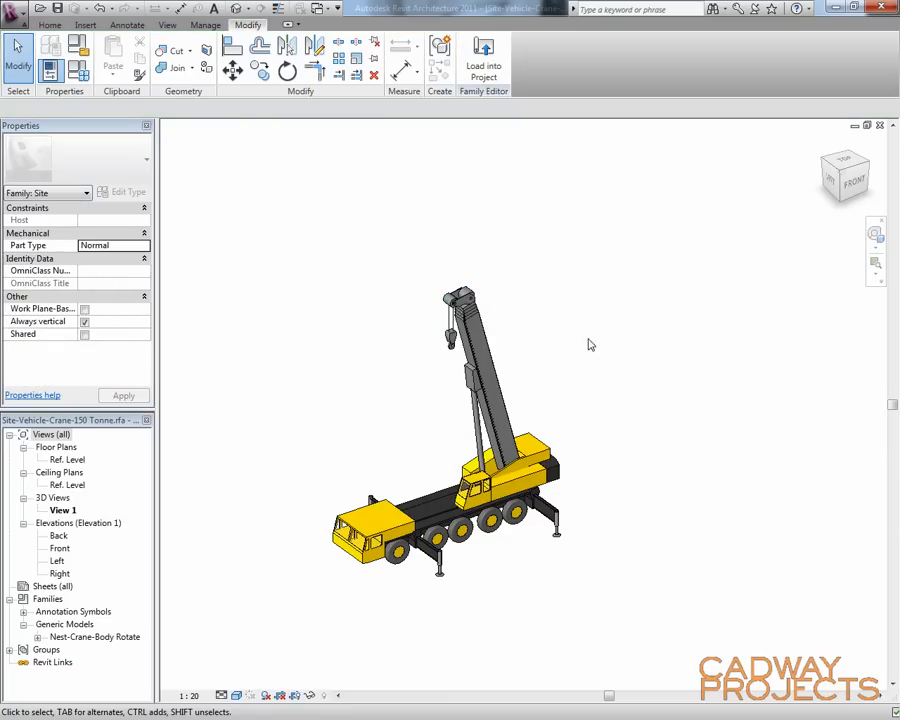
{"action": "mouse_move", "coordinate": [384, 412]}
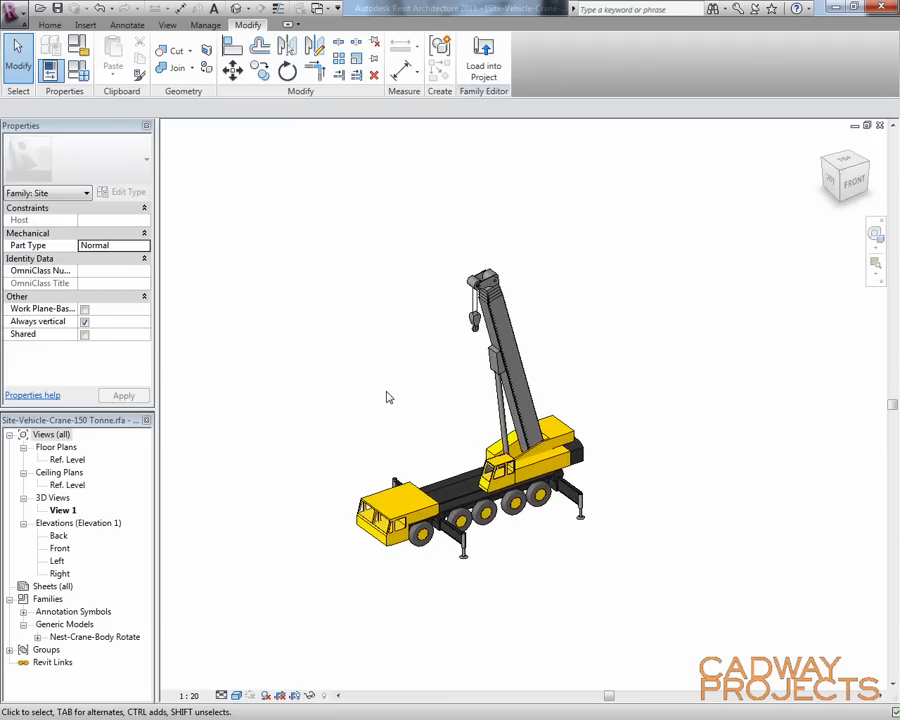
{"action": "mouse_move", "coordinate": [414, 396]}
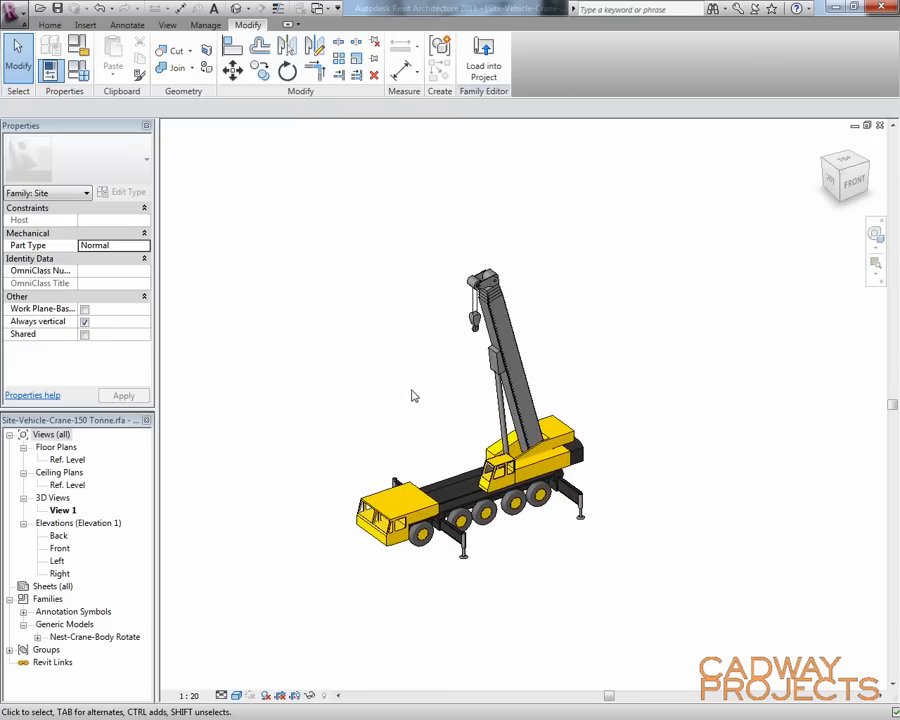
Select Nest-Crane-Body Rotate under Families > Generic Models in the Project Browser
{"action": "left_click", "coordinate": [94, 636]}
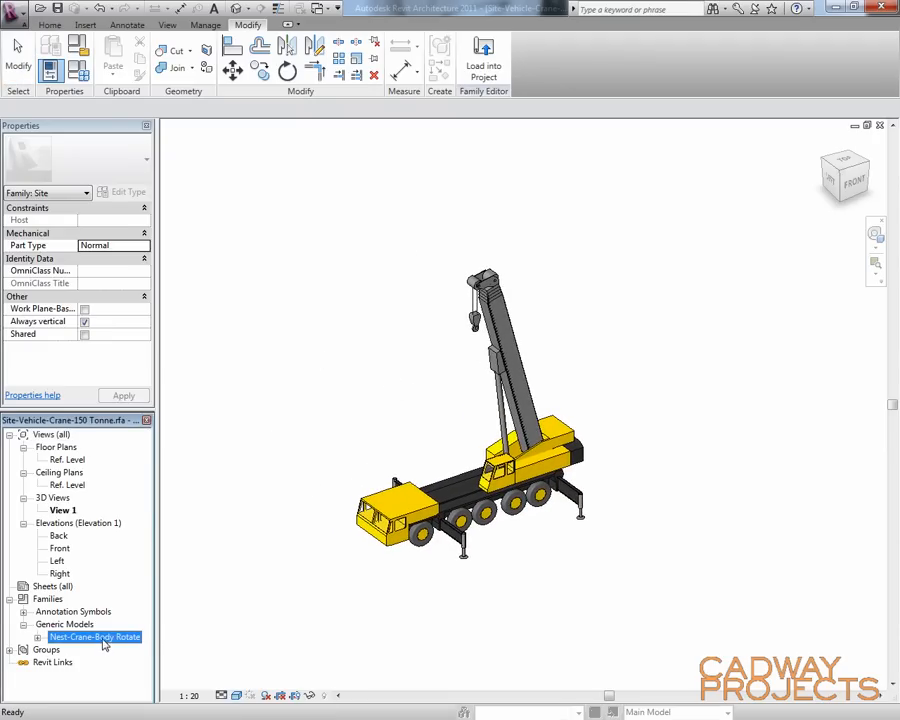
Edit Nest-Crane-Body Rotate, highlight its nested crane body, and bring up options for Nest-Crane-Body
{"action": "double_click", "coordinate": [94, 636]}
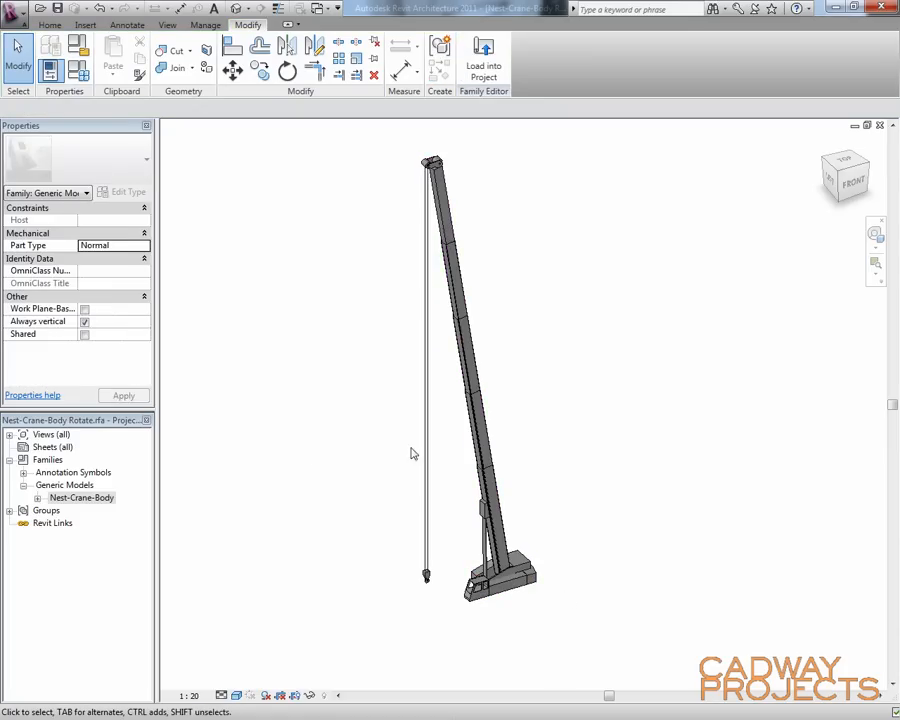
{"action": "left_click", "coordinate": [520, 590]}
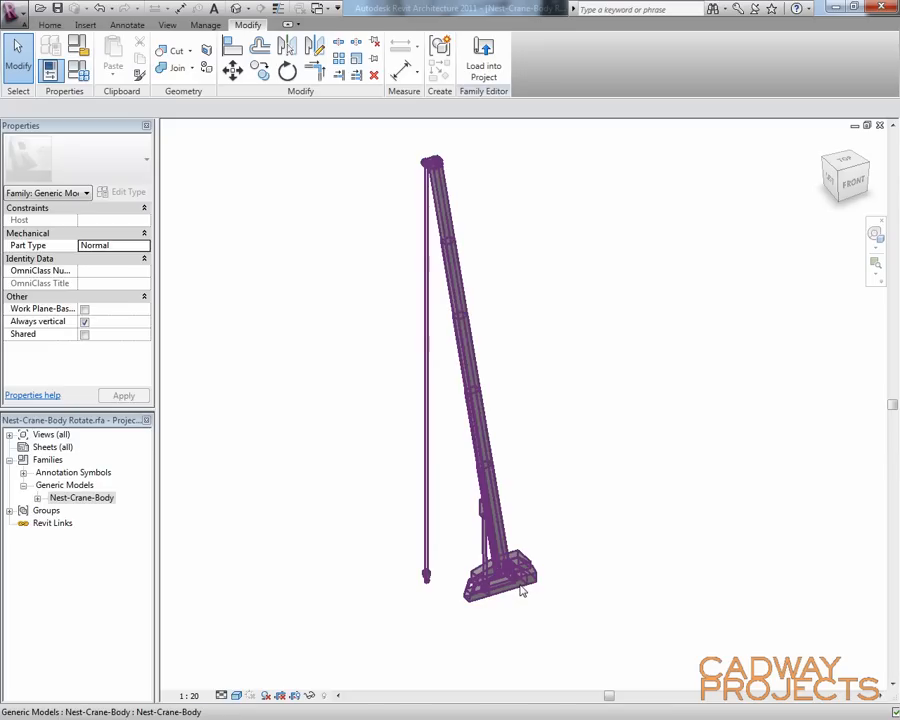
{"action": "left_click", "coordinate": [504, 612]}
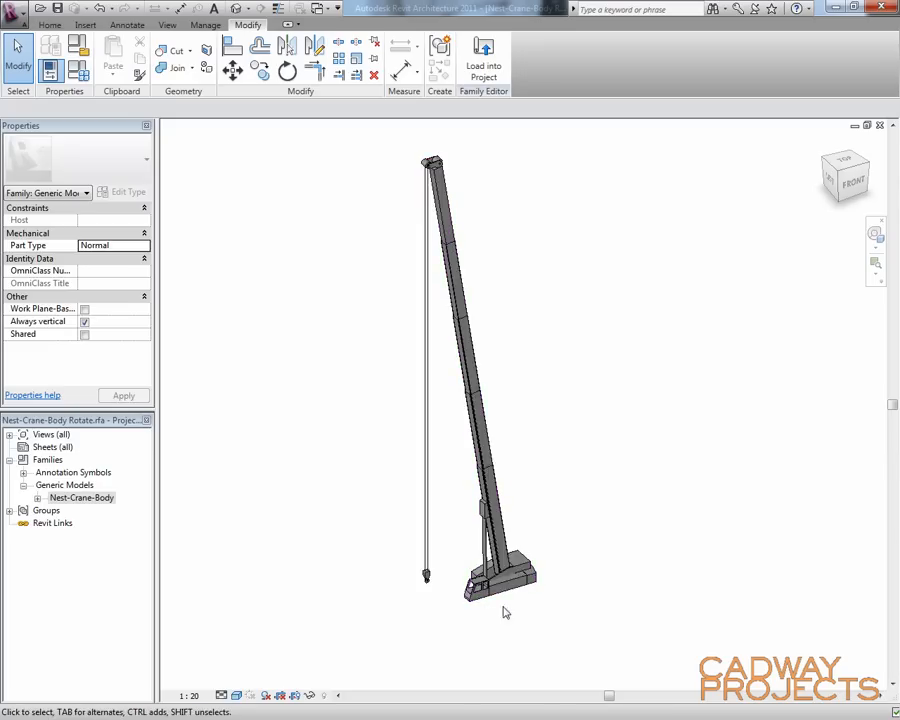
{"action": "left_click", "coordinate": [490, 584]}
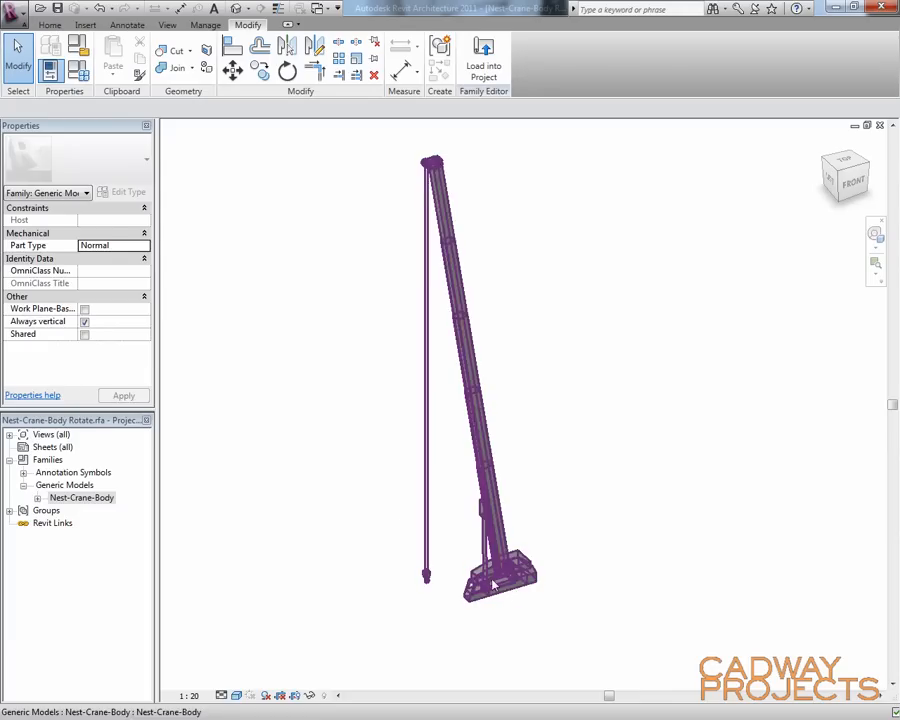
{"action": "left_click", "coordinate": [336, 512]}
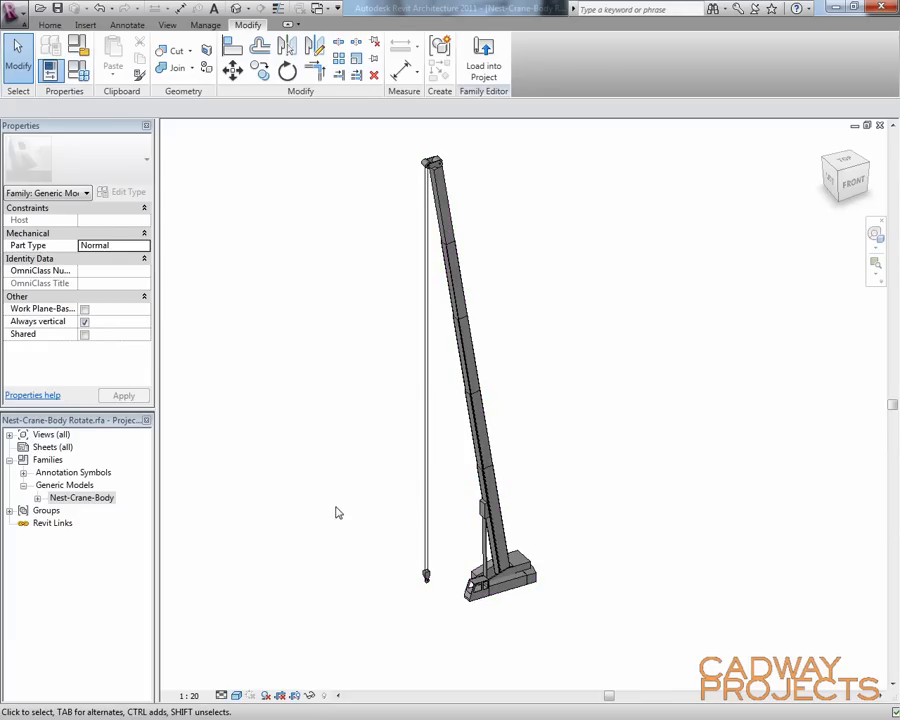
{"action": "right_click", "coordinate": [80, 496]}
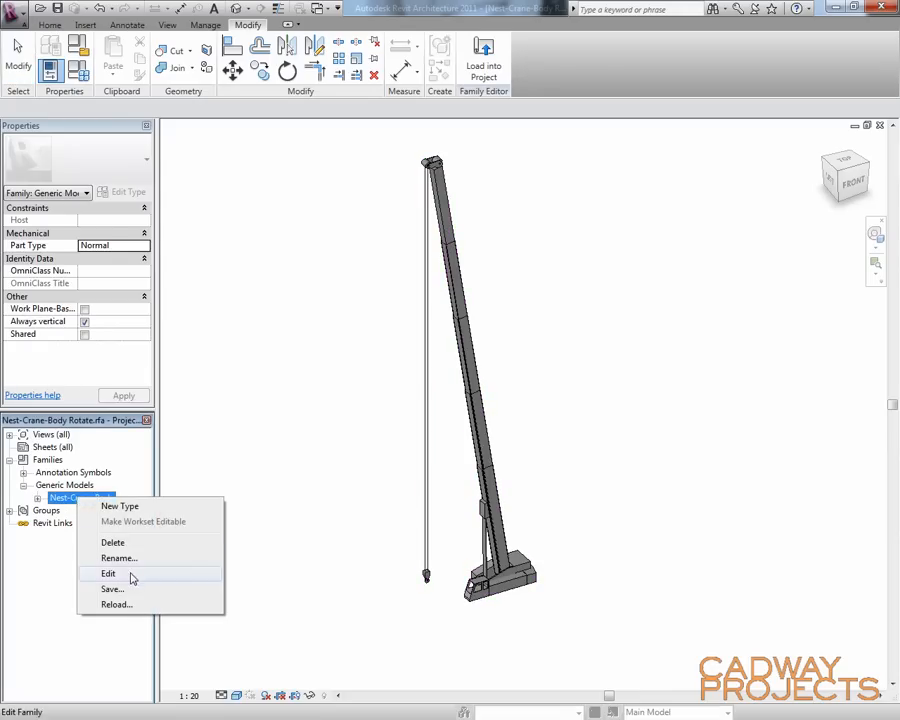
Edit Nest-Crane-Body, select the nested Nest-Crane-Boom to review its parameters, and bring up its options
{"action": "left_click", "coordinate": [108, 572]}
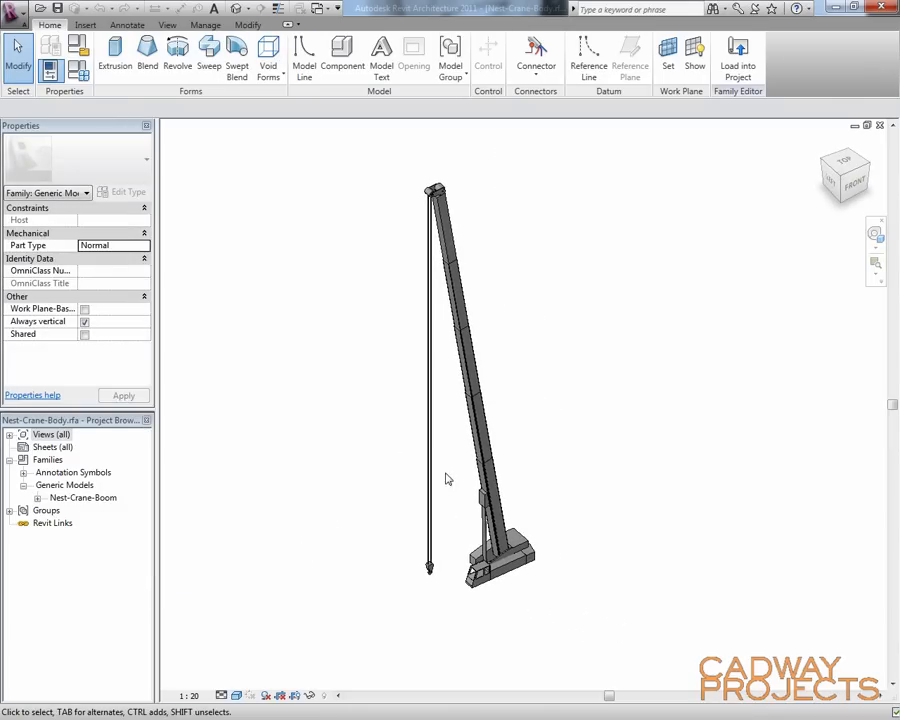
{"action": "left_click", "coordinate": [470, 400]}
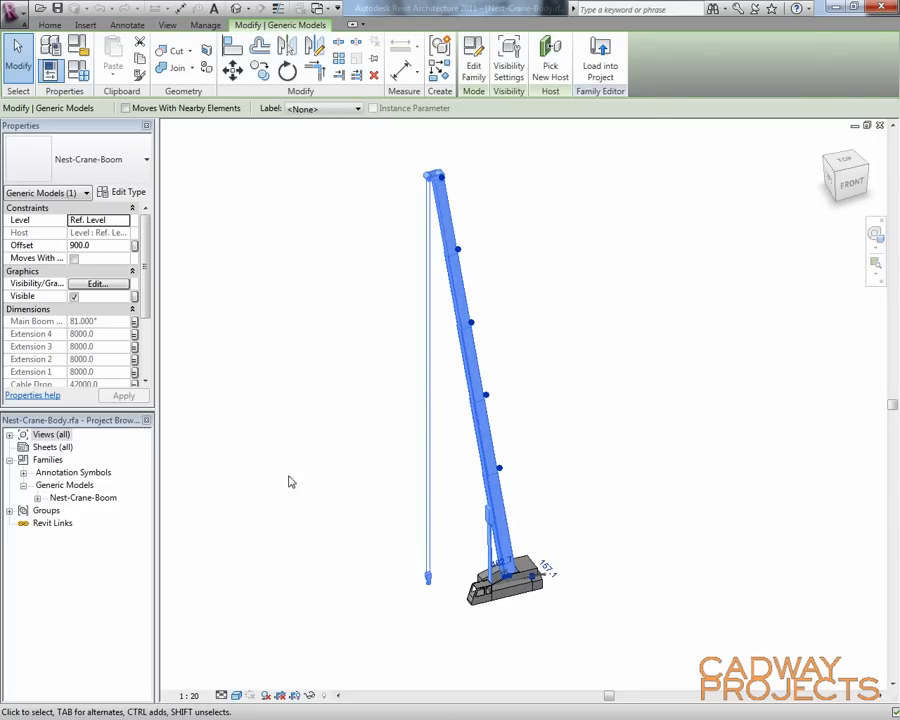
{"action": "mouse_move", "coordinate": [292, 468]}
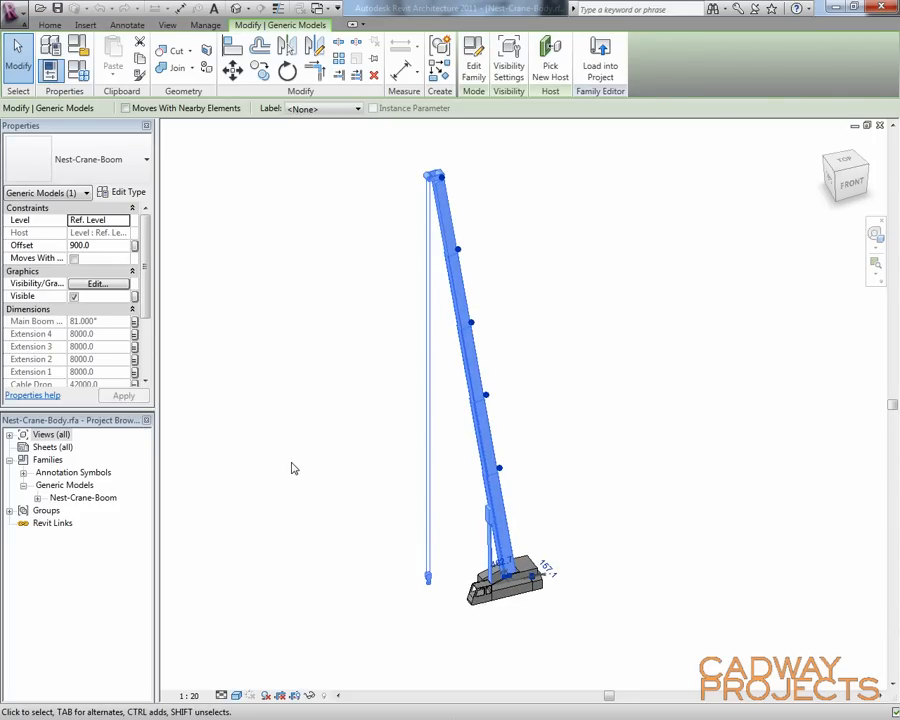
{"action": "right_click", "coordinate": [82, 496]}
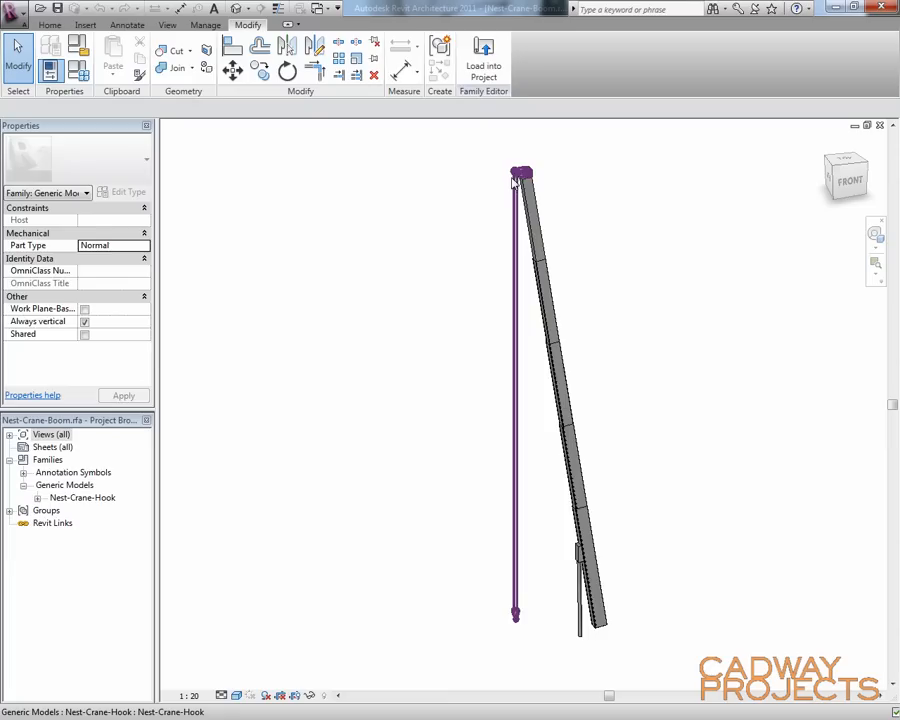
Deselect the hook and open the nested Nest-Crane-Hook family for editing from the Project Browser
{"action": "left_click", "coordinate": [550, 400]}
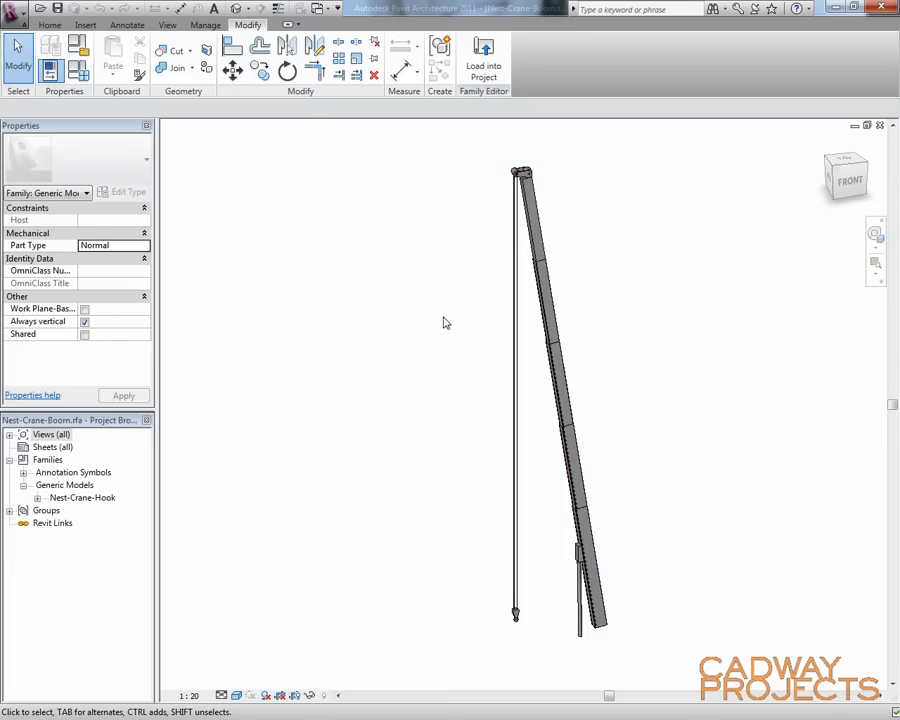
{"action": "right_click", "coordinate": [80, 496]}
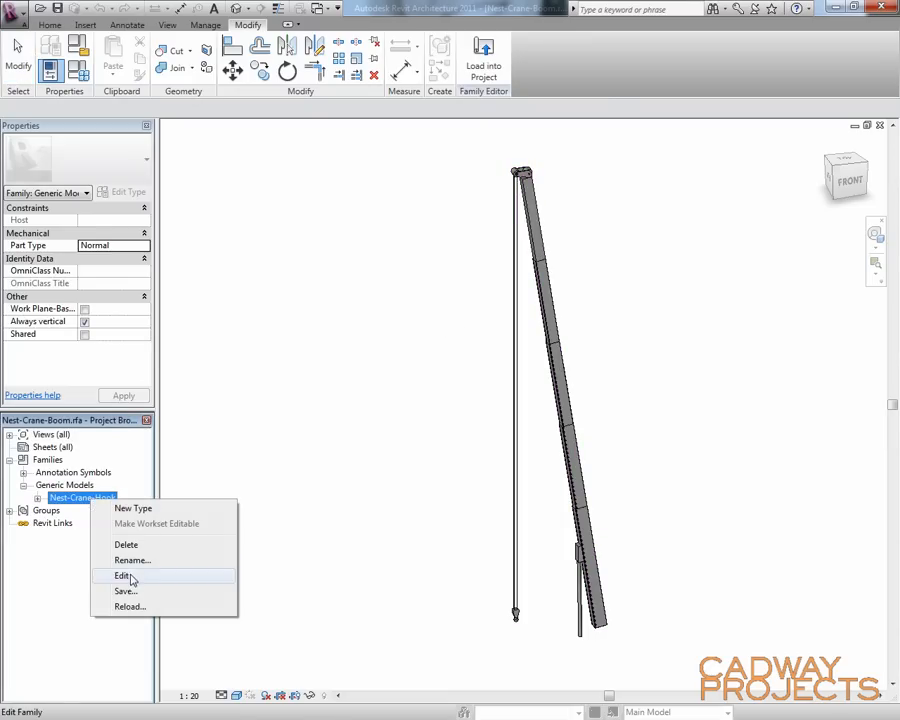
{"action": "left_click", "coordinate": [122, 576]}
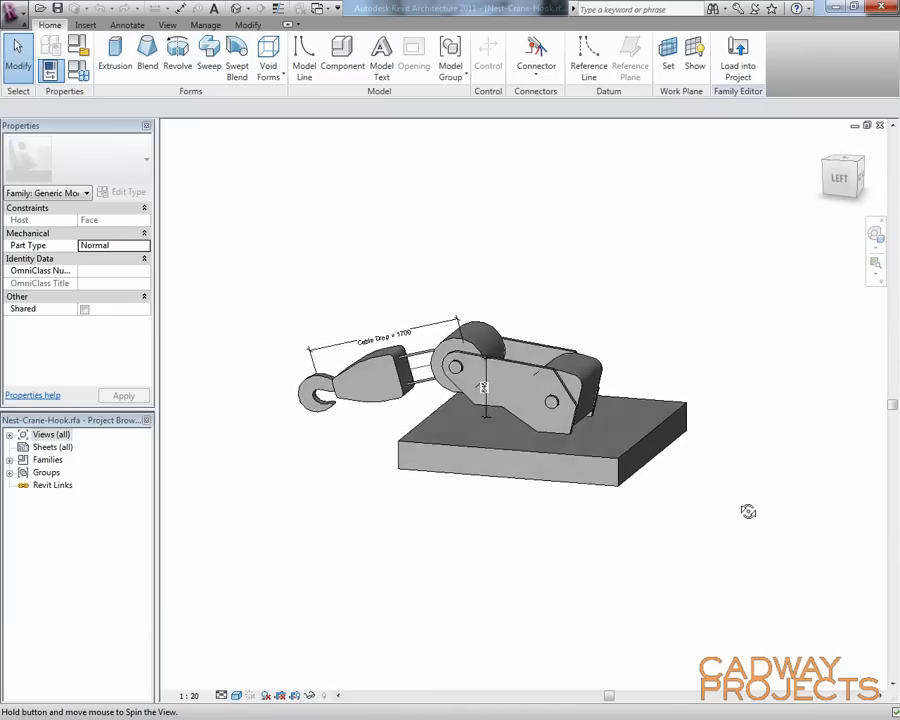
Spin the hook model in 3D, then switch to the Left elevation showing Cable Drop and Boom Angle
{"action": "left_click_drag", "start_coordinate": [748, 512], "coordinate": [480, 390]}
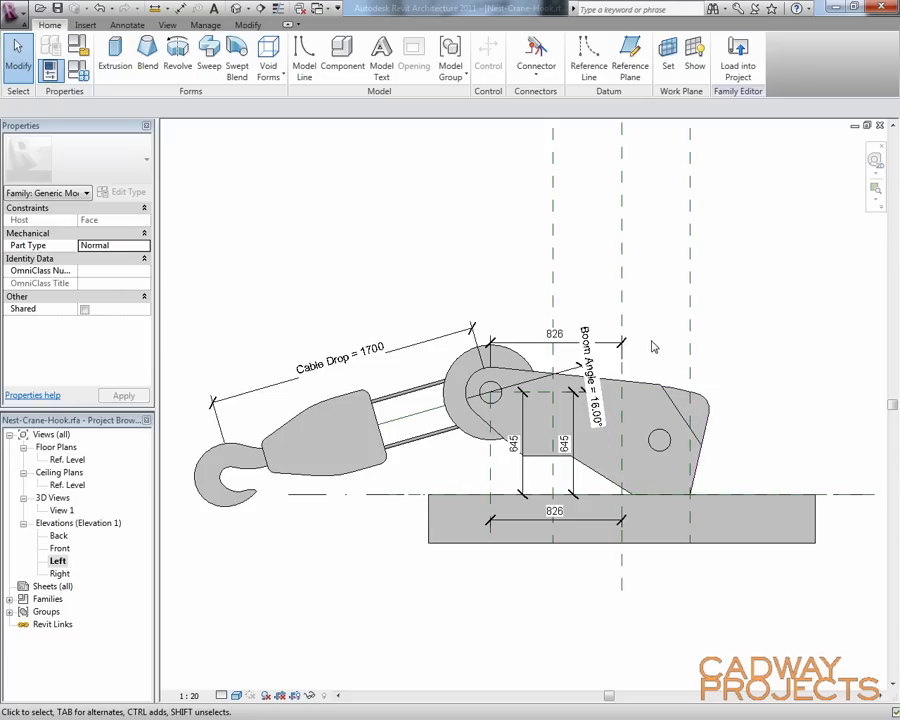
{"action": "mouse_move", "coordinate": [418, 410]}
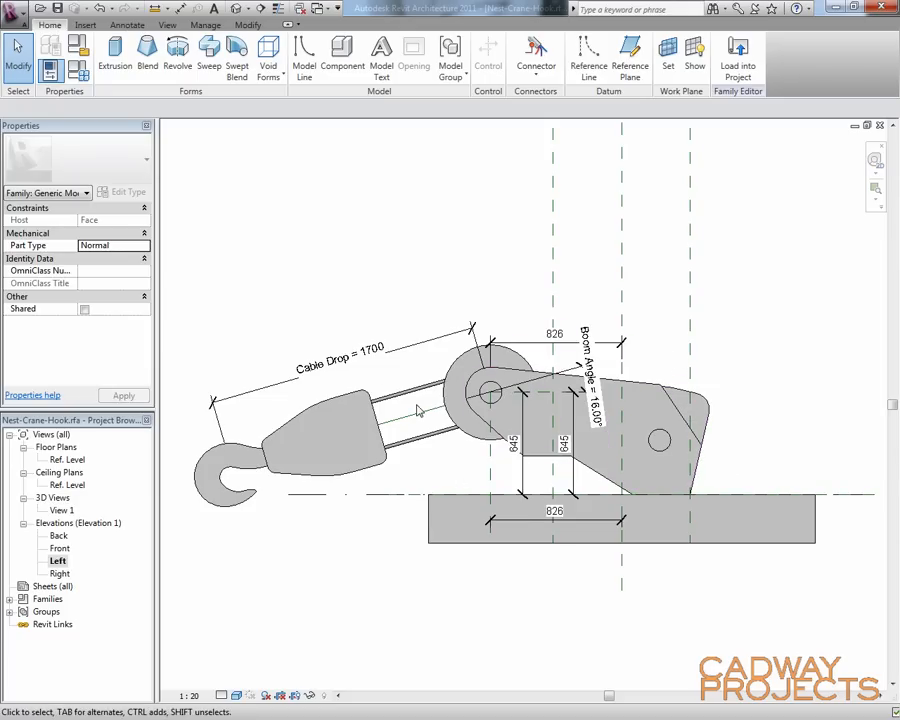
{"action": "left_click", "coordinate": [418, 418]}
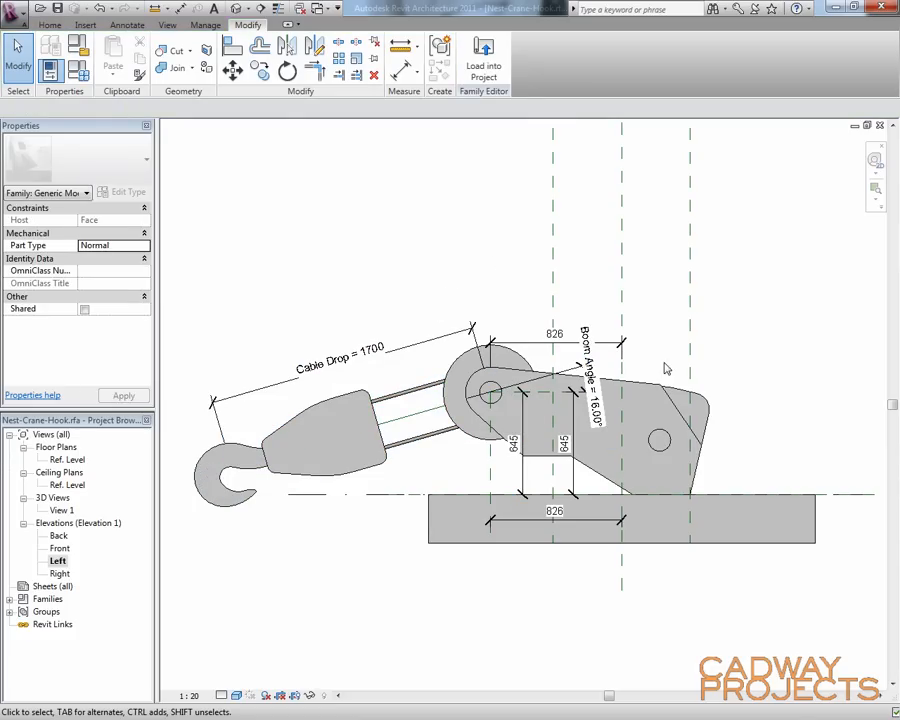
{"action": "left_click", "coordinate": [650, 440]}
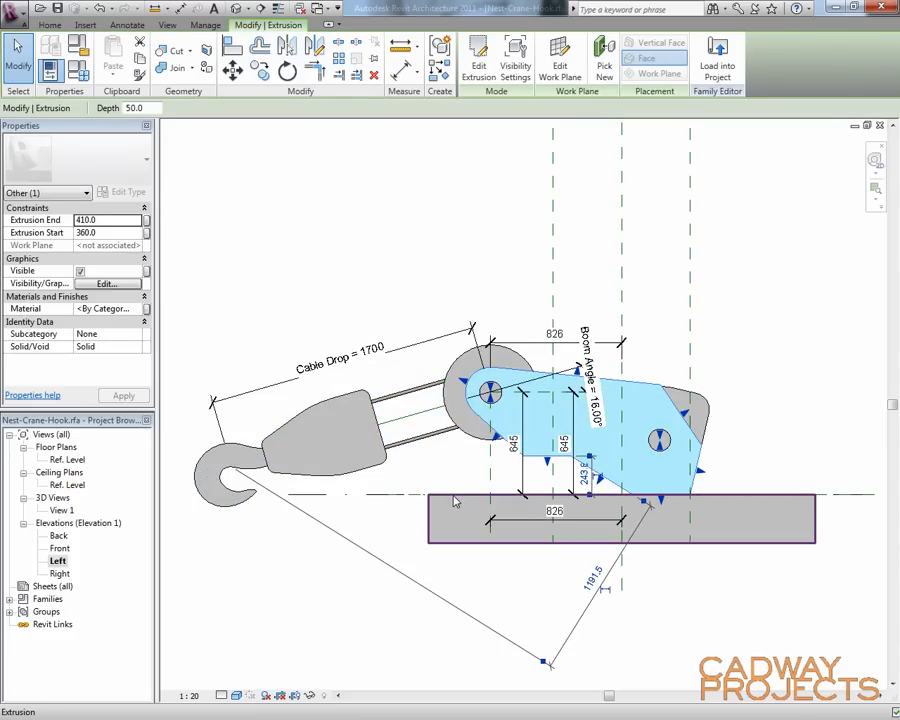
{"action": "mouse_move", "coordinate": [462, 500]}
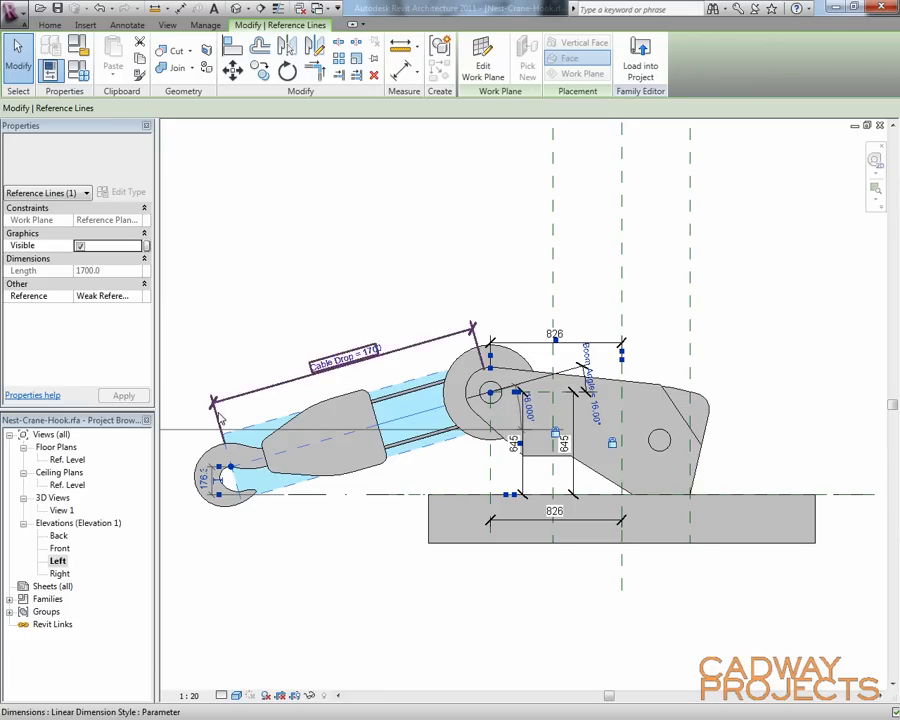
{"action": "left_click", "coordinate": [408, 264]}
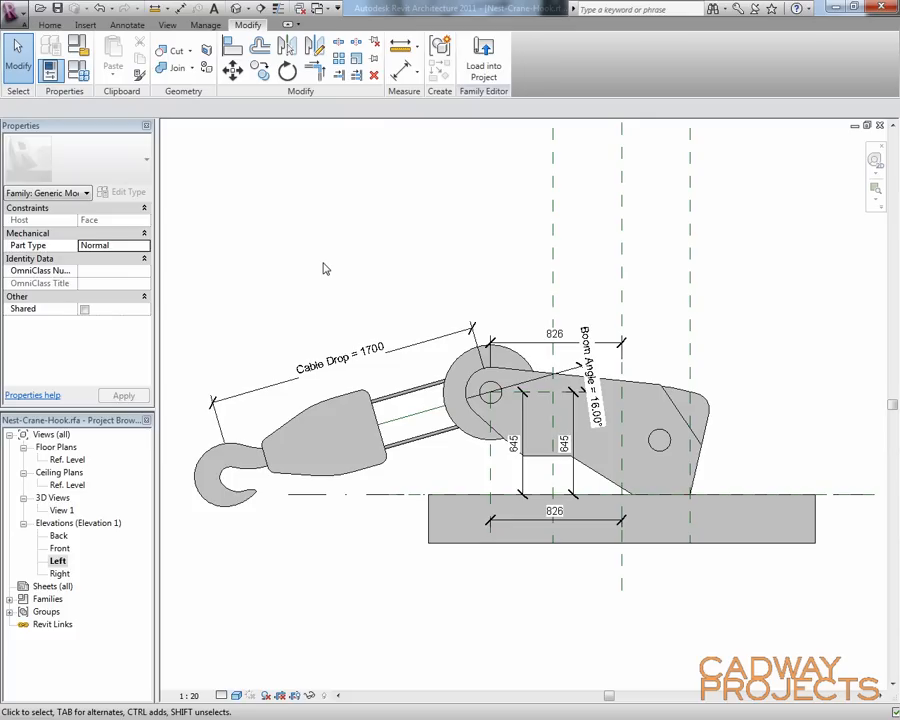
{"action": "mouse_move", "coordinate": [332, 268]}
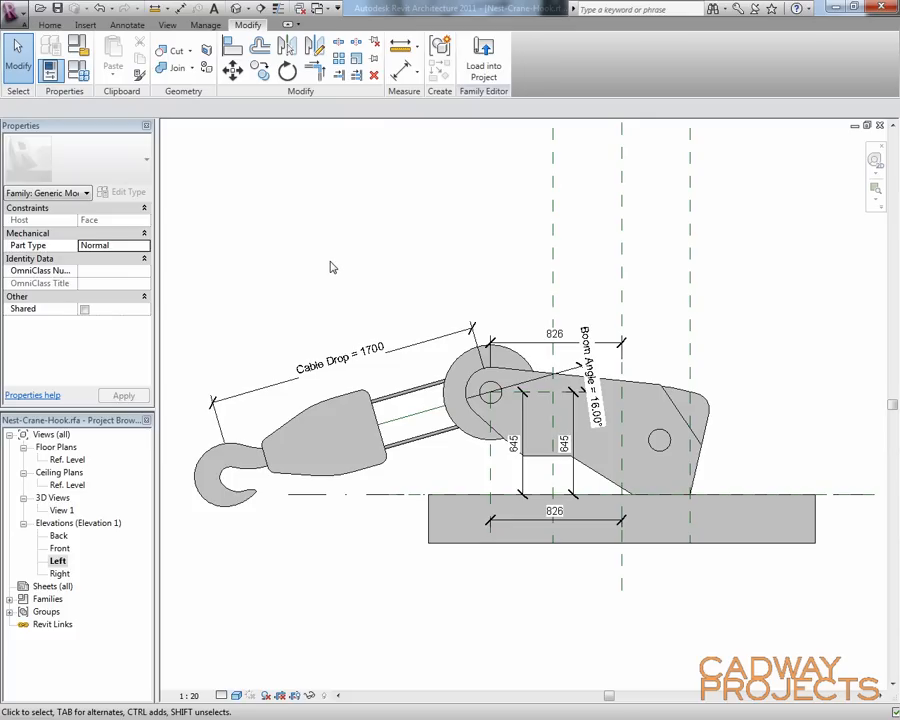